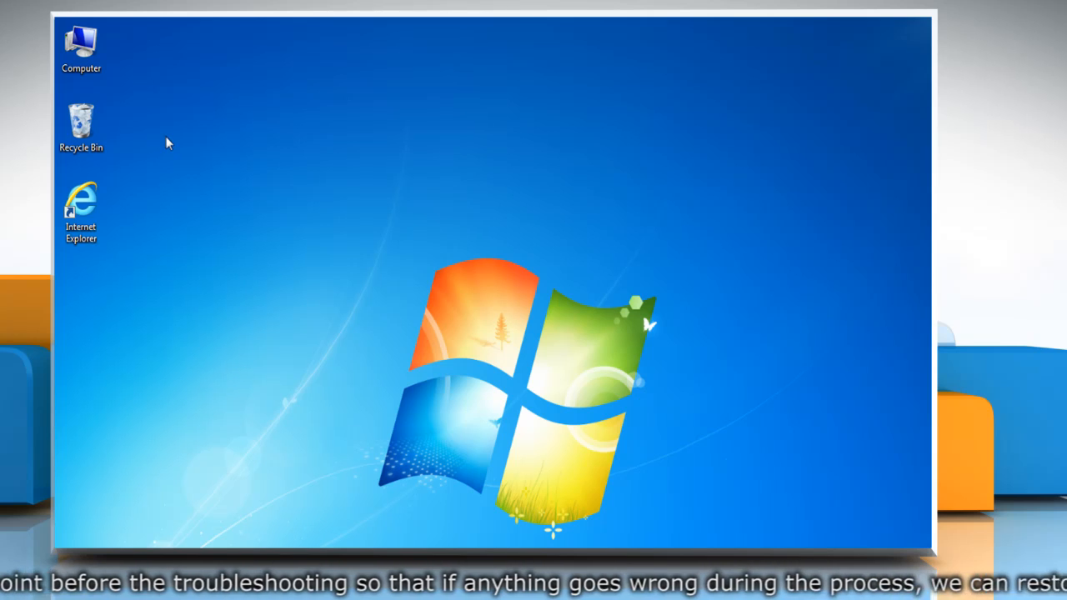
Step: Show the System properties page from the desktop Computer icon
right_click(80, 45)
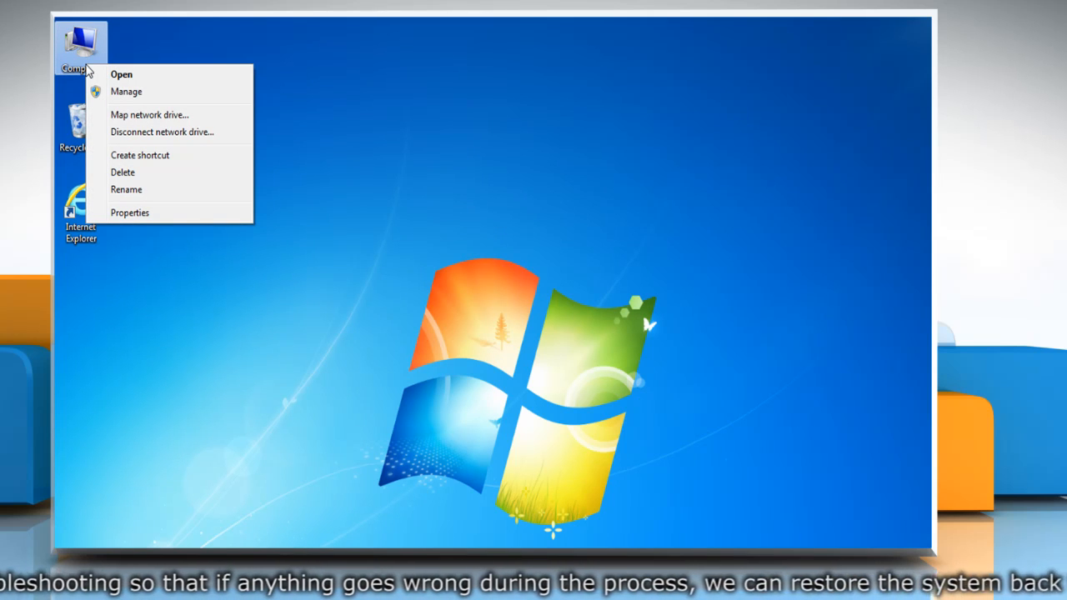
mouse_move(126, 189)
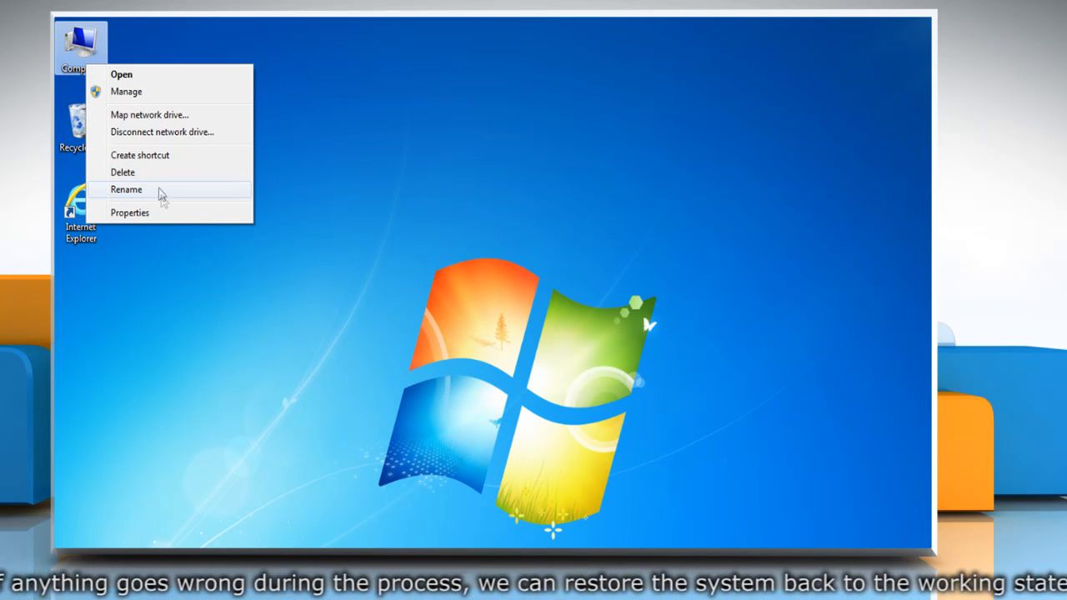
click(130, 213)
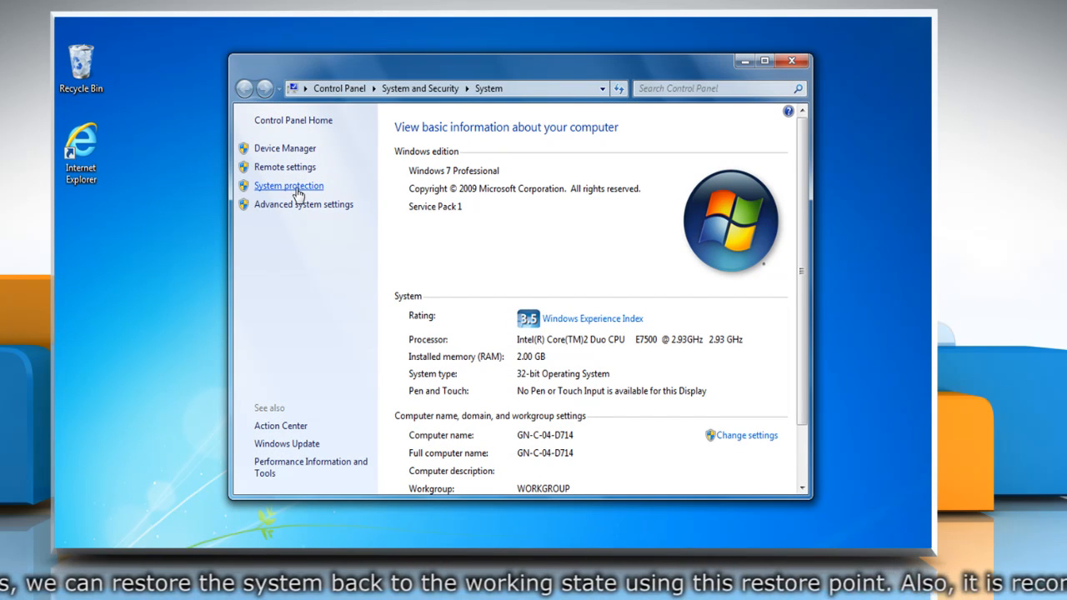
Step: Create a restore point named 'My Restore Point' via System Protection and close System Properties
click(288, 185)
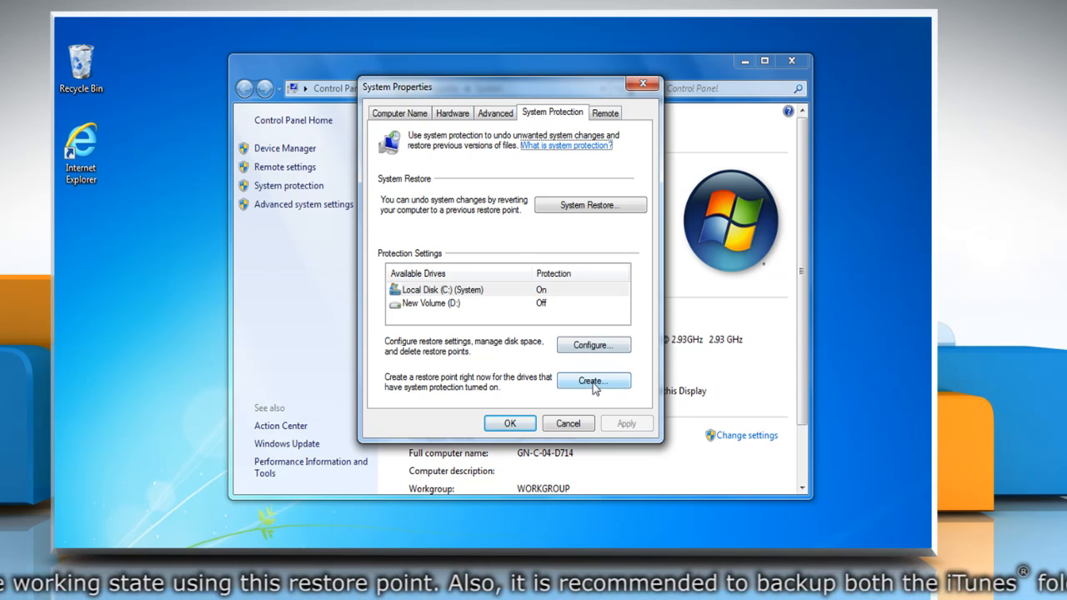
click(592, 379)
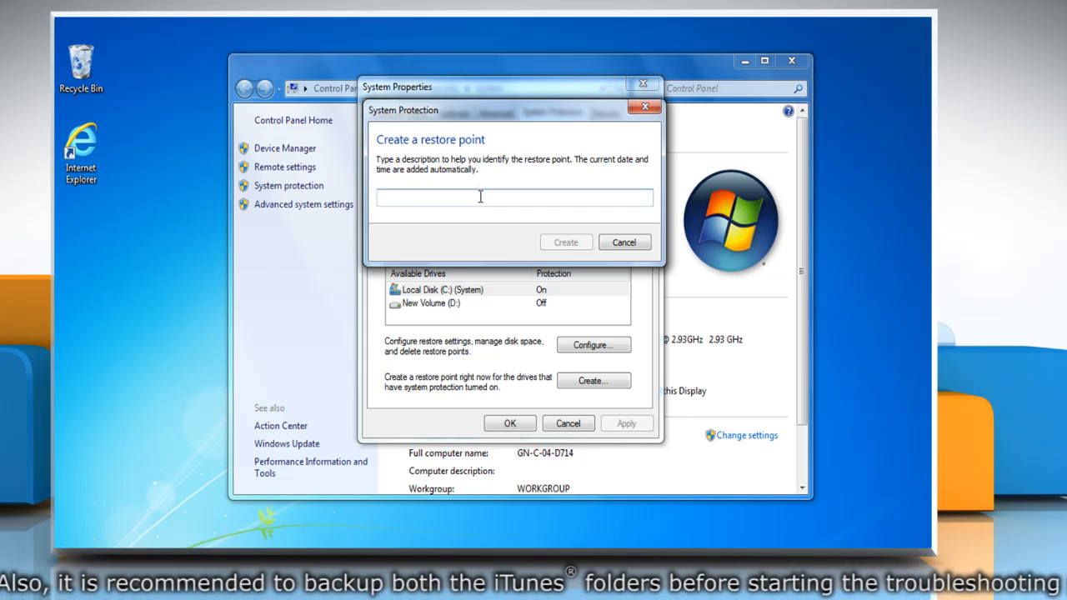
text(My Restore Point)
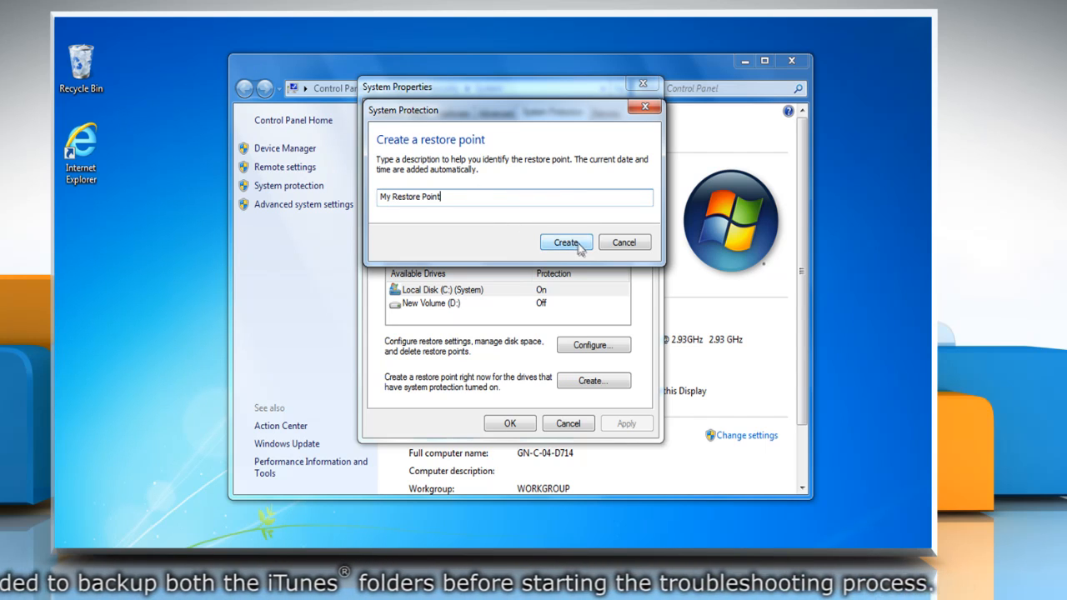
click(566, 241)
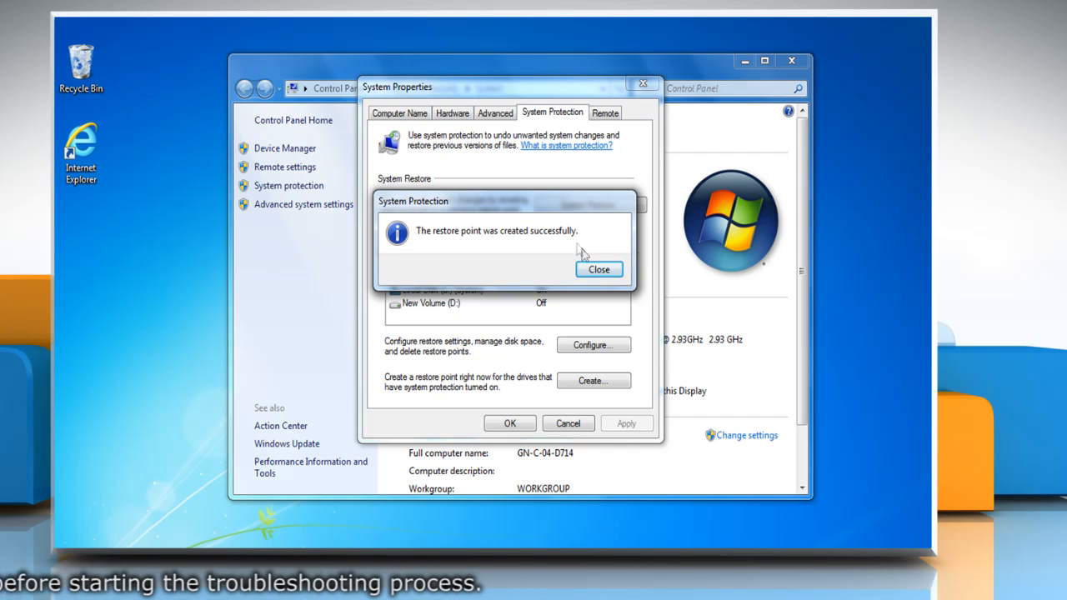
click(599, 268)
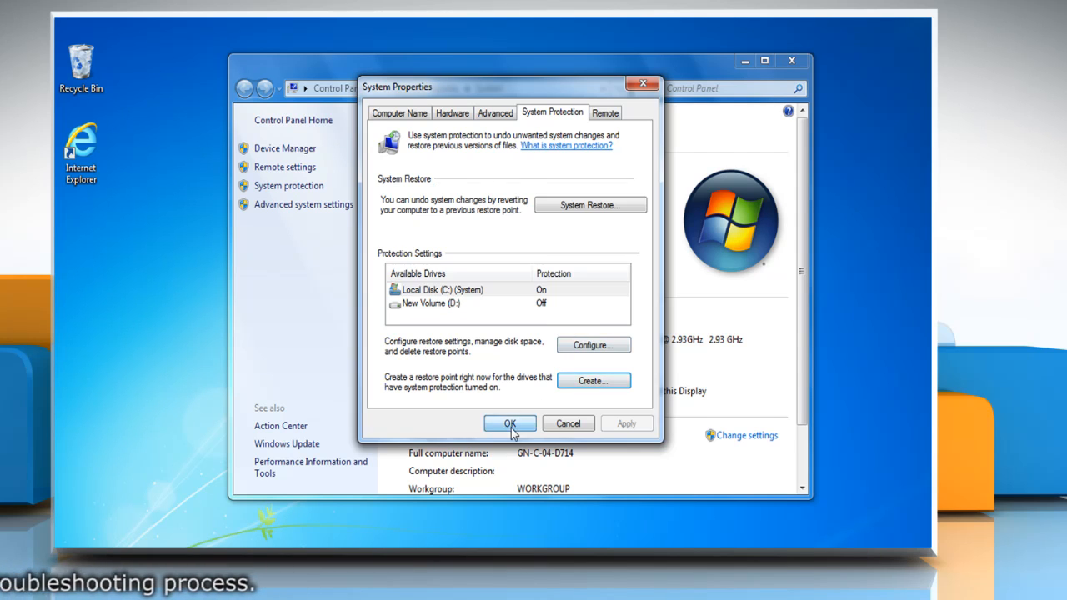
click(509, 423)
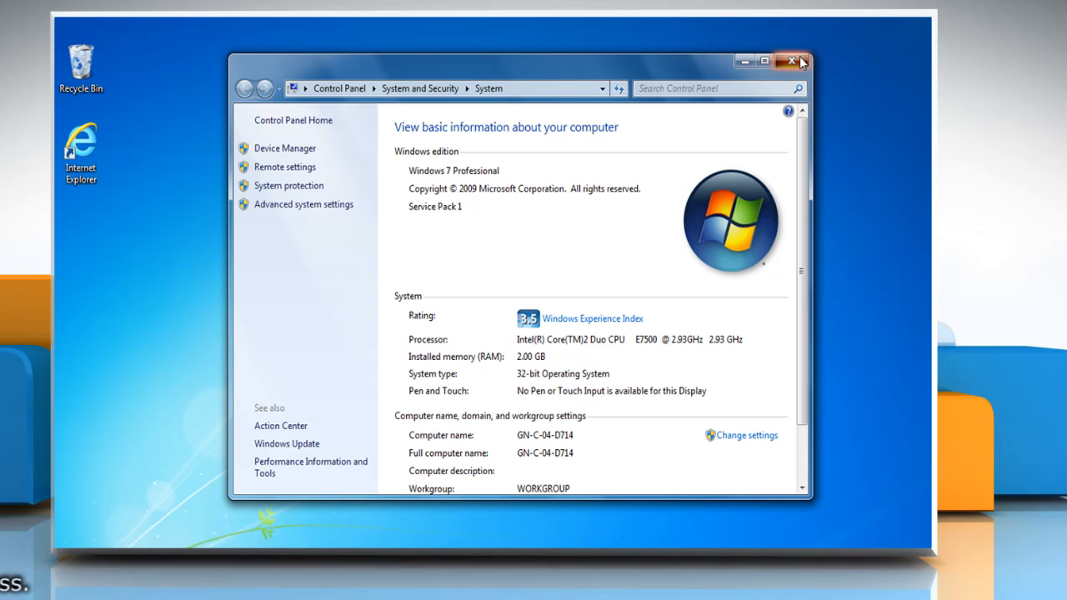
Step: Launch Trend Micro Diagnostic Toolkit from All Programs > Trend Micro Titanium 2012 > More Tools and Help
click(793, 61)
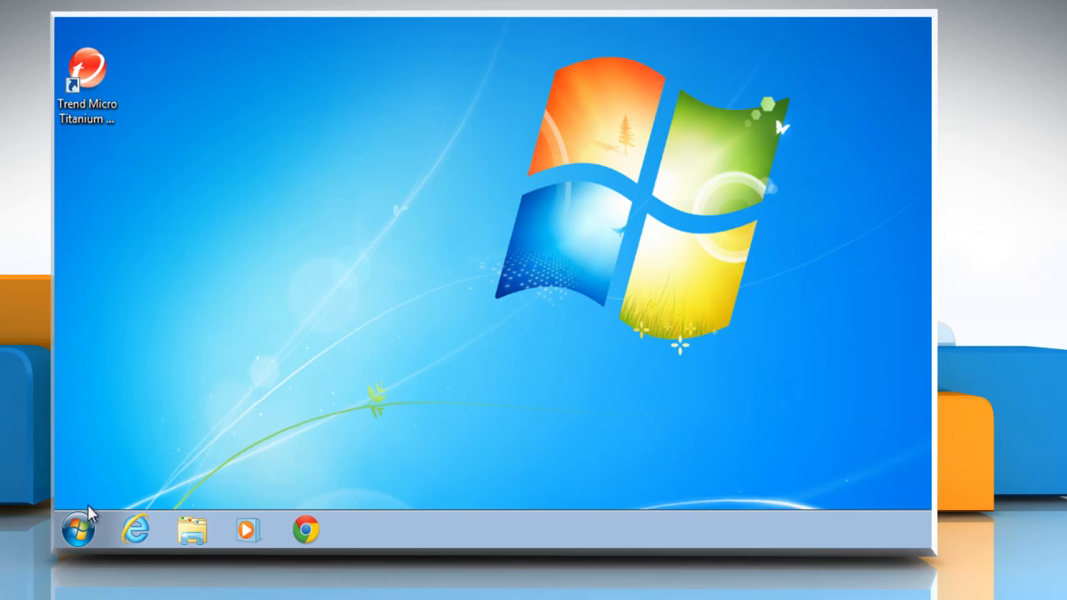
click(76, 530)
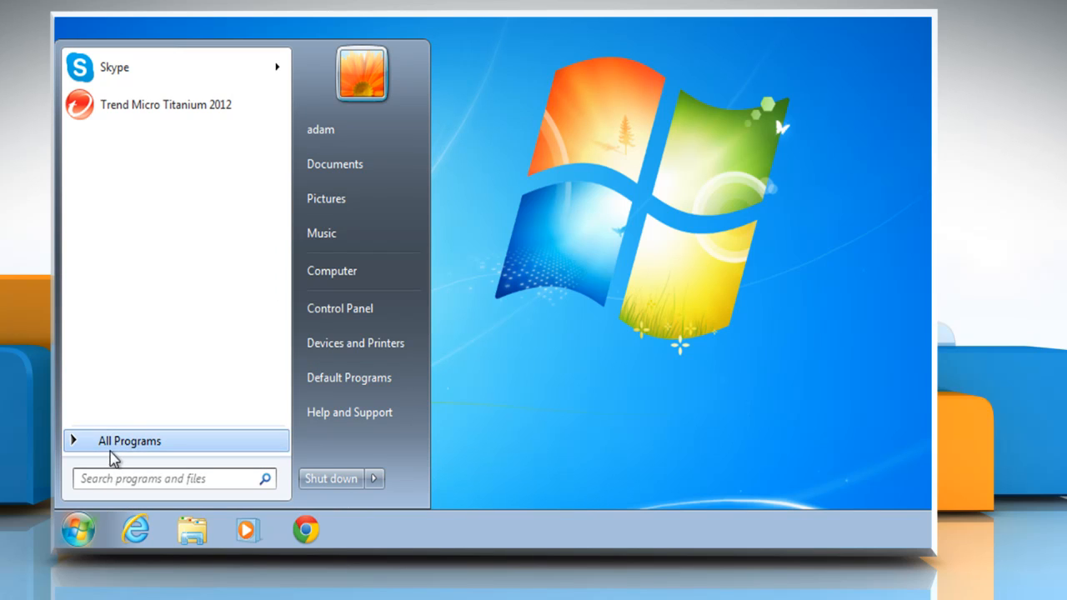
click(130, 440)
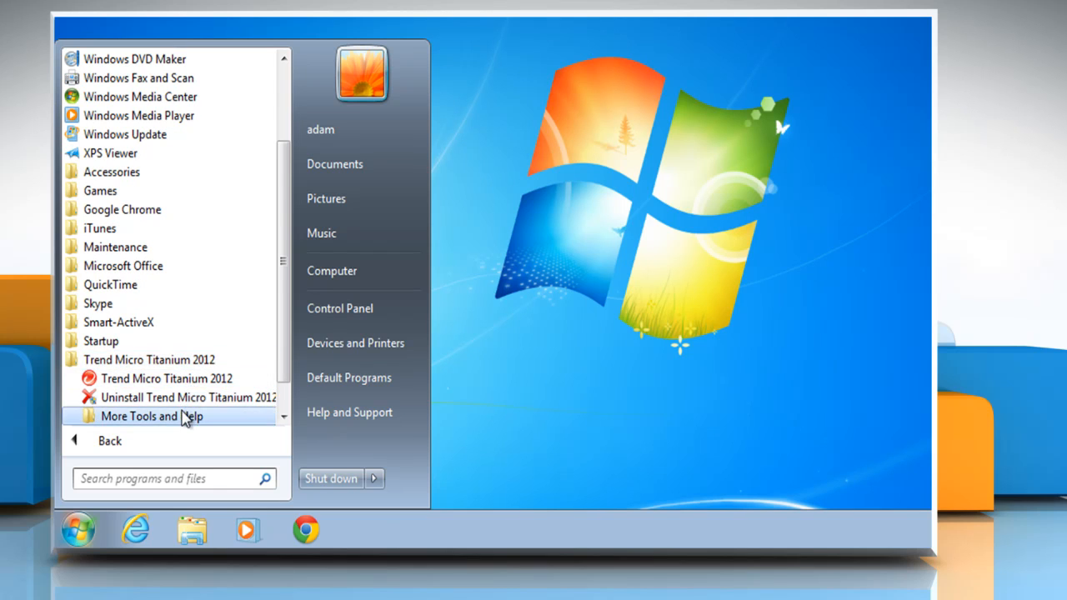
click(152, 415)
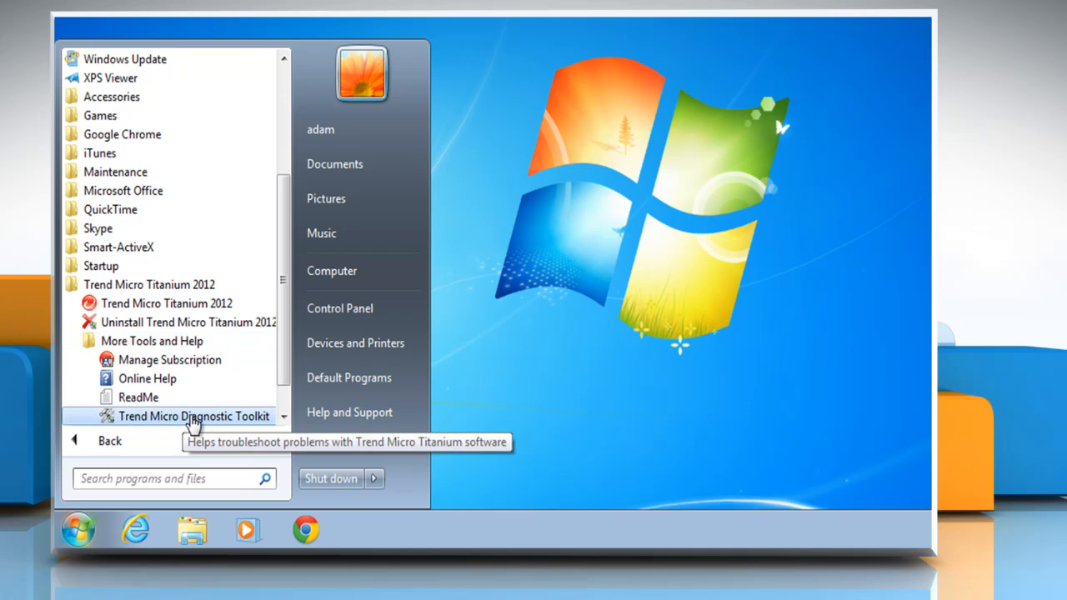
click(194, 416)
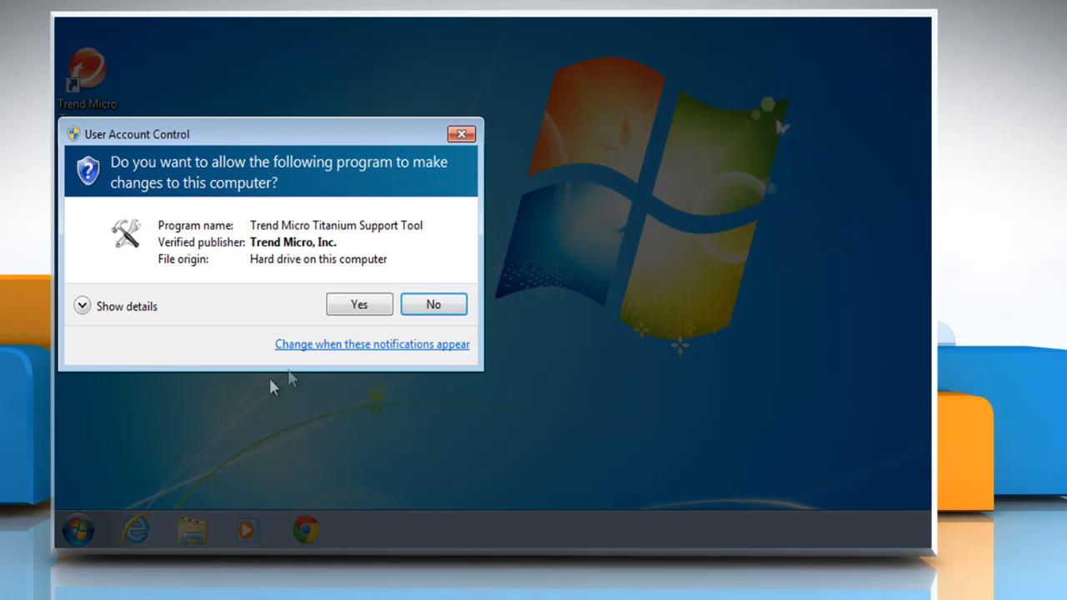
Step: Grant UAC permission and start '1. Uninstall Software' from the toolkit's Uninstall section
click(359, 303)
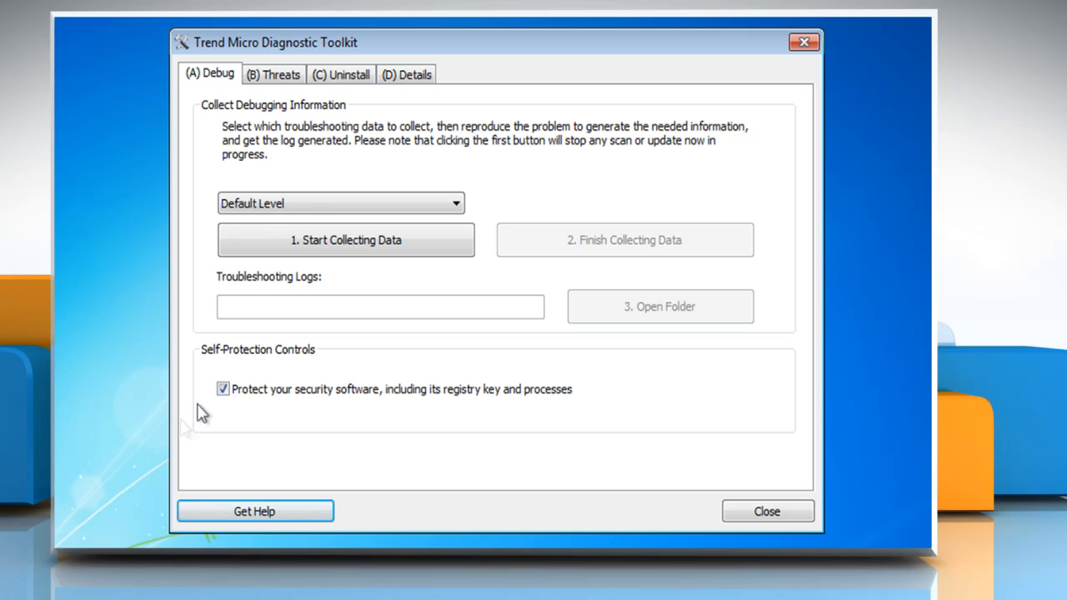
mouse_move(277, 175)
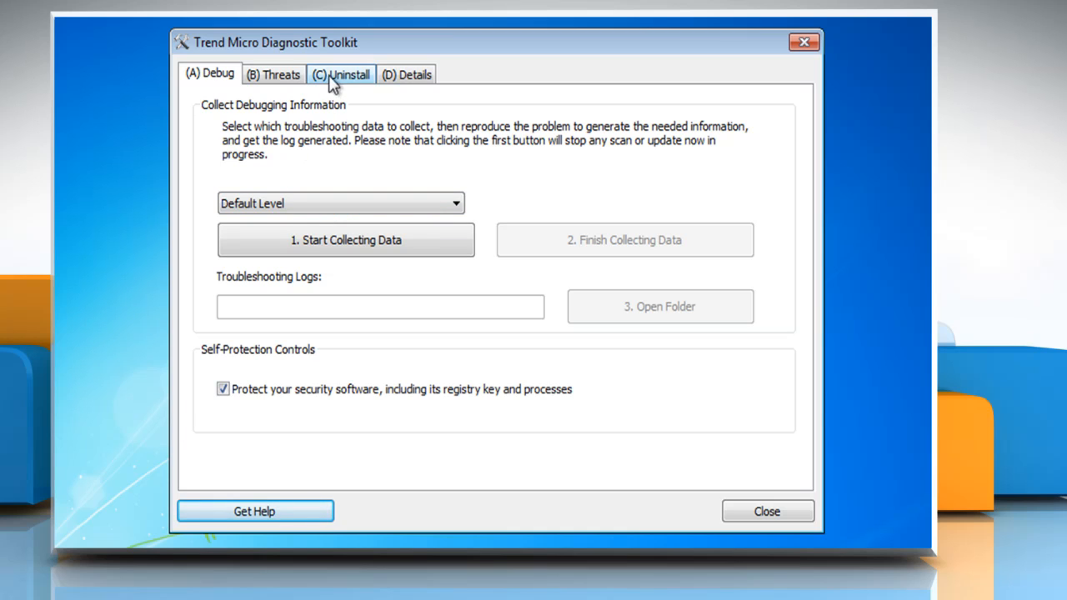
click(340, 74)
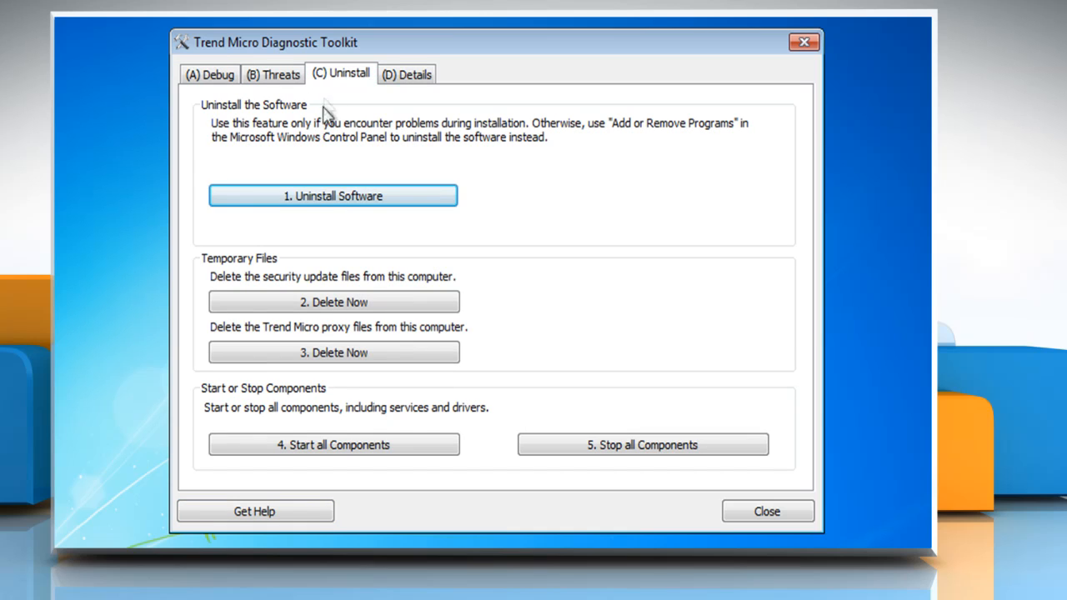
click(333, 195)
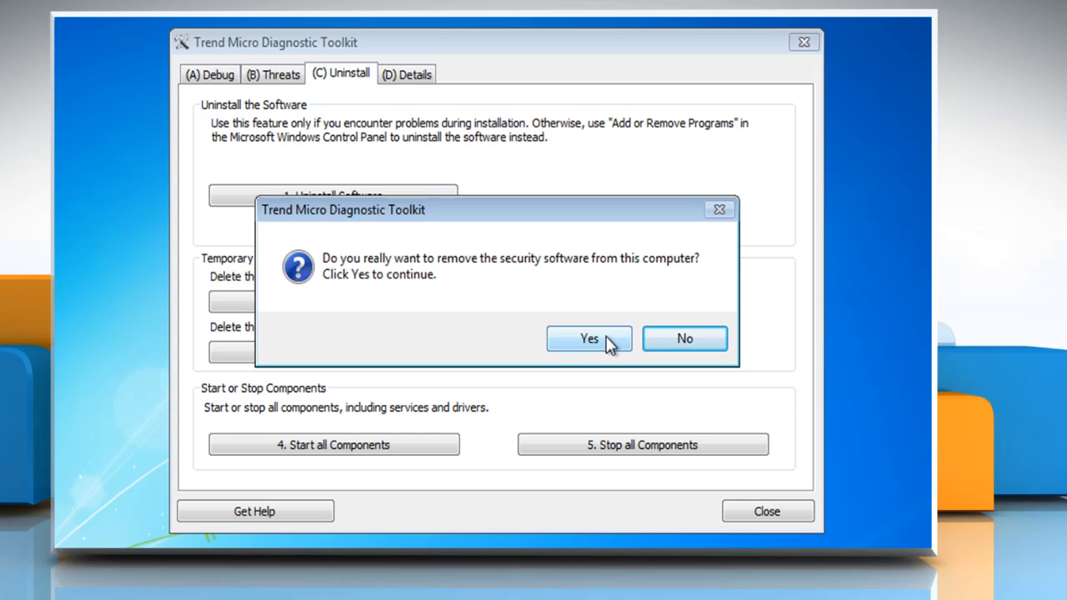
Step: Confirm removal, accept the restart, and sign back in to the Windows desktop
click(590, 338)
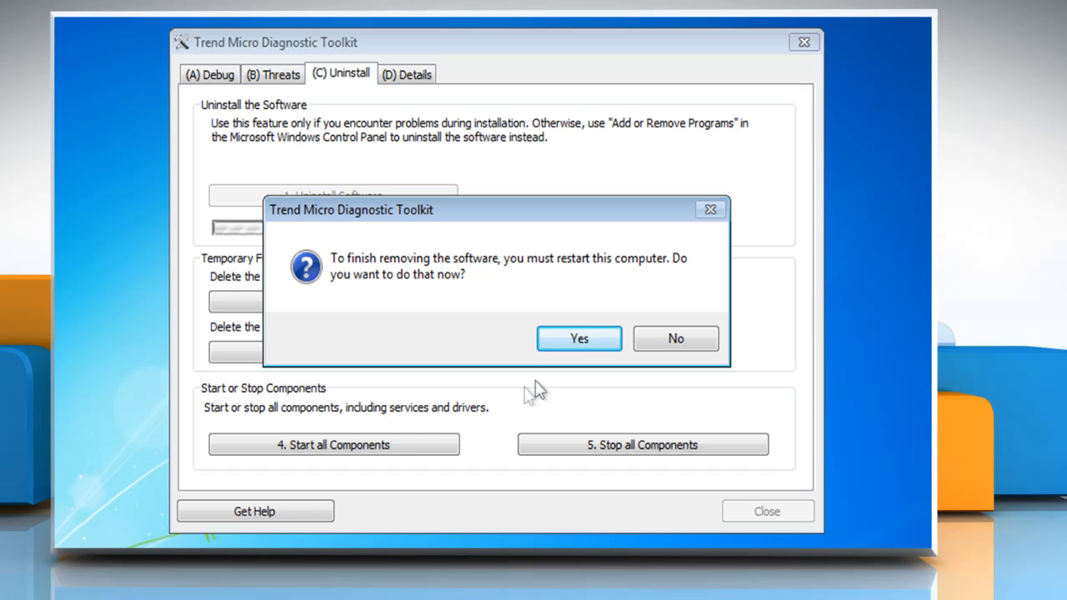
click(578, 339)
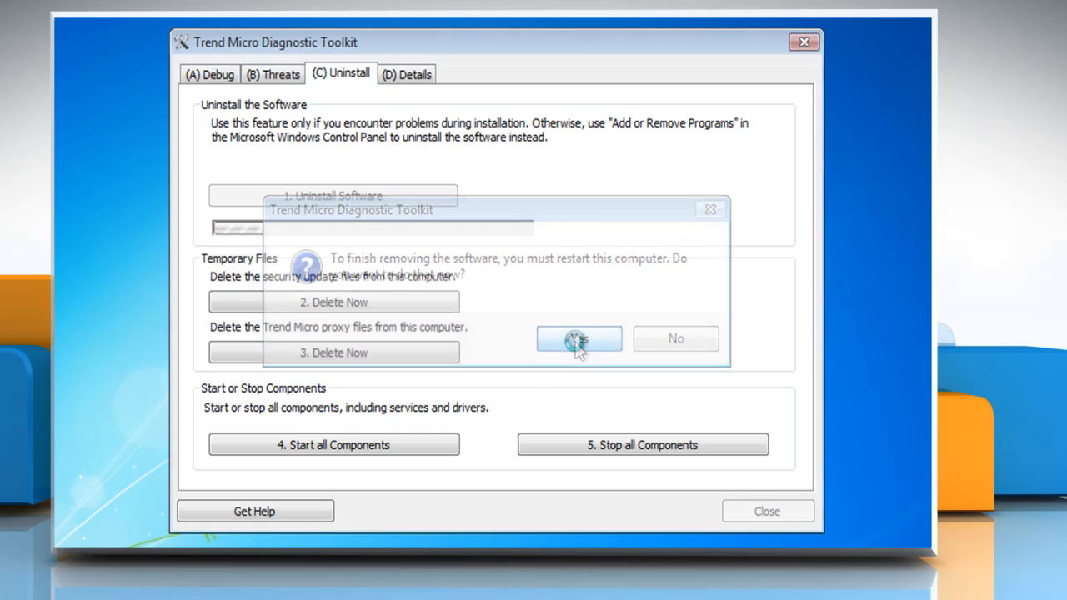
click(578, 338)
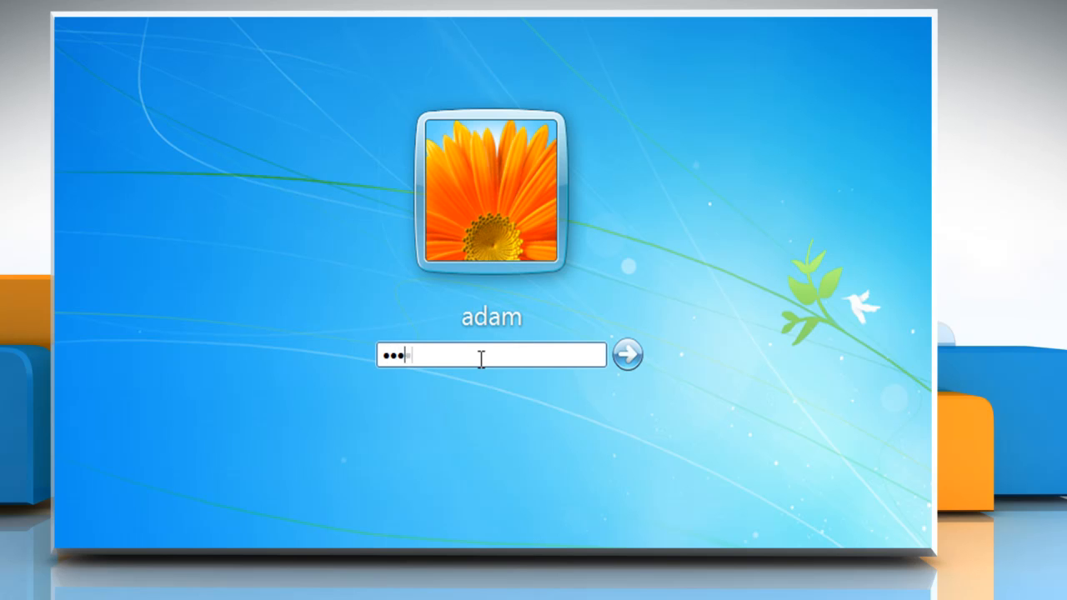
click(626, 356)
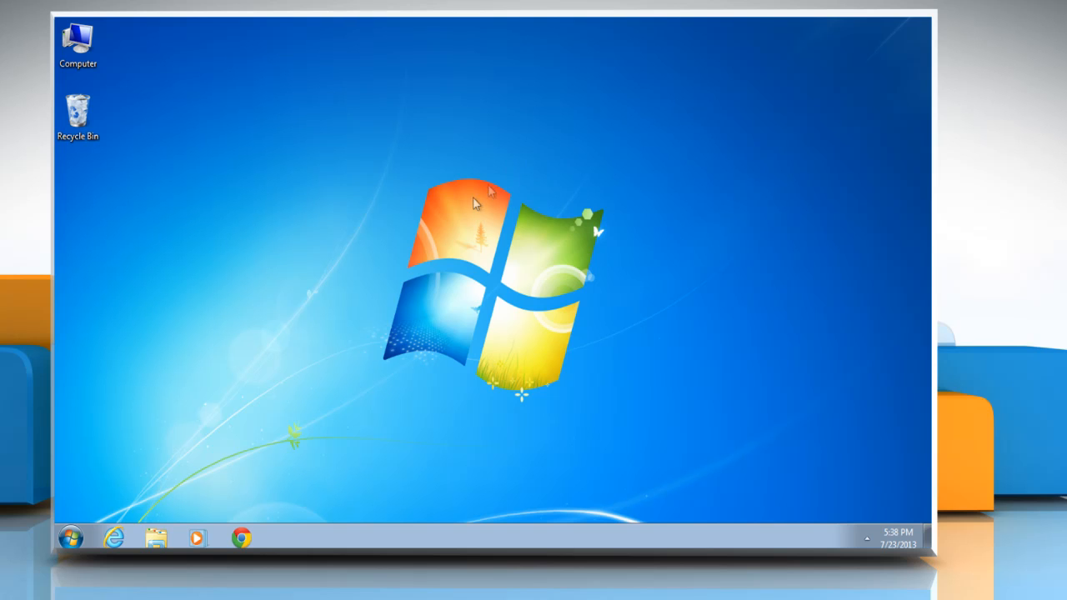